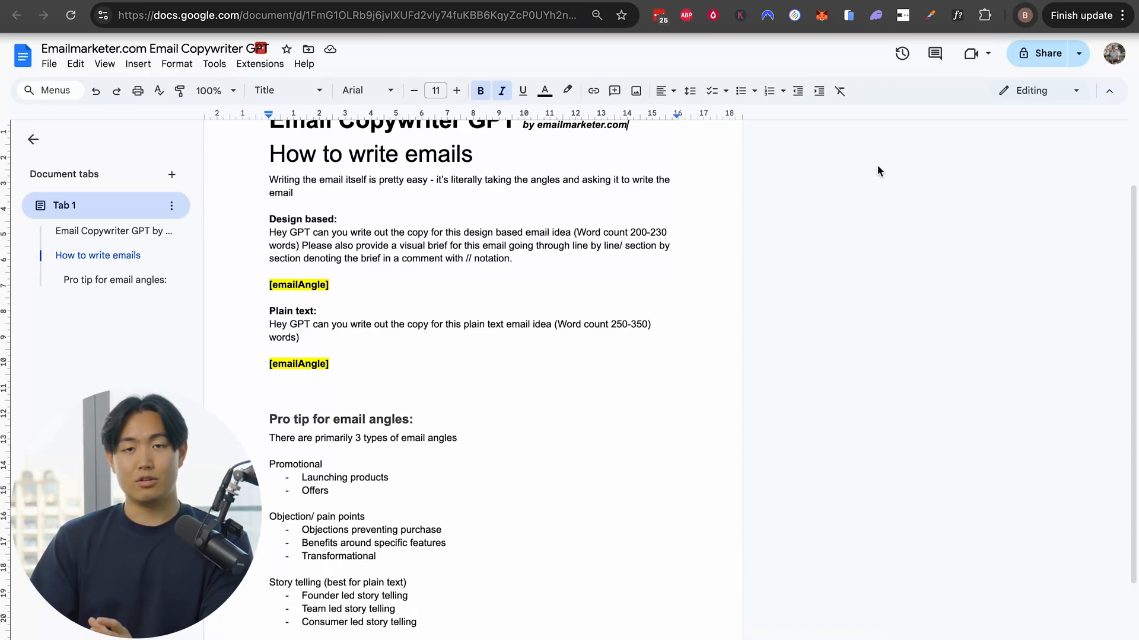
mouse_move(648, 195)
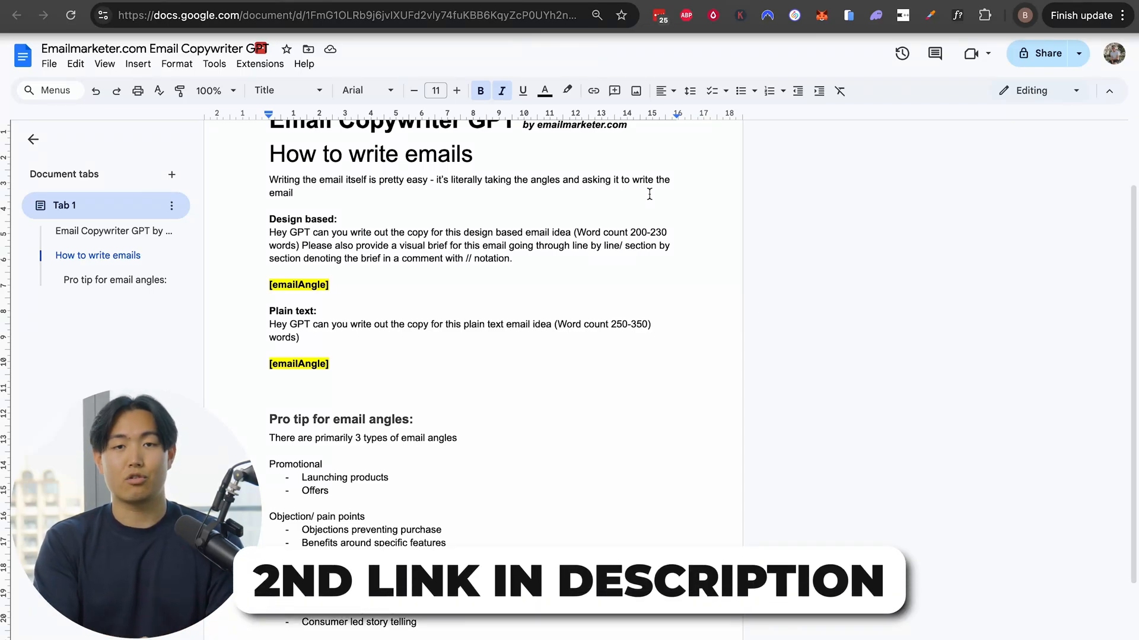
- Select the 'Design based' email prompt paragraph in the Google Docs guide and copy it
scroll(down, 3)
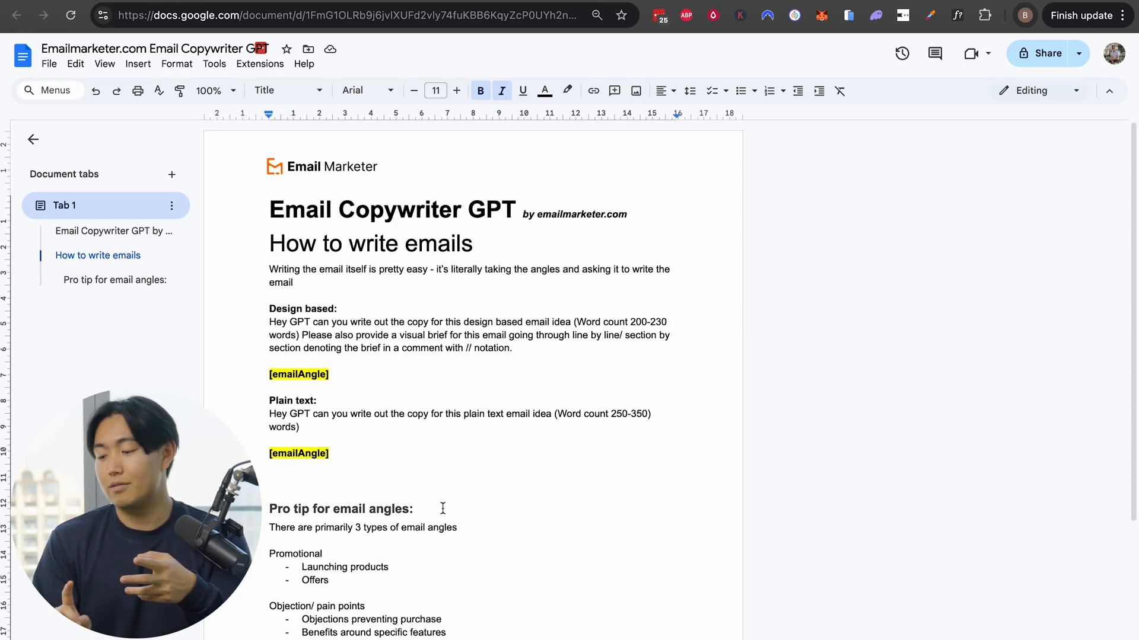
click(629, 213)
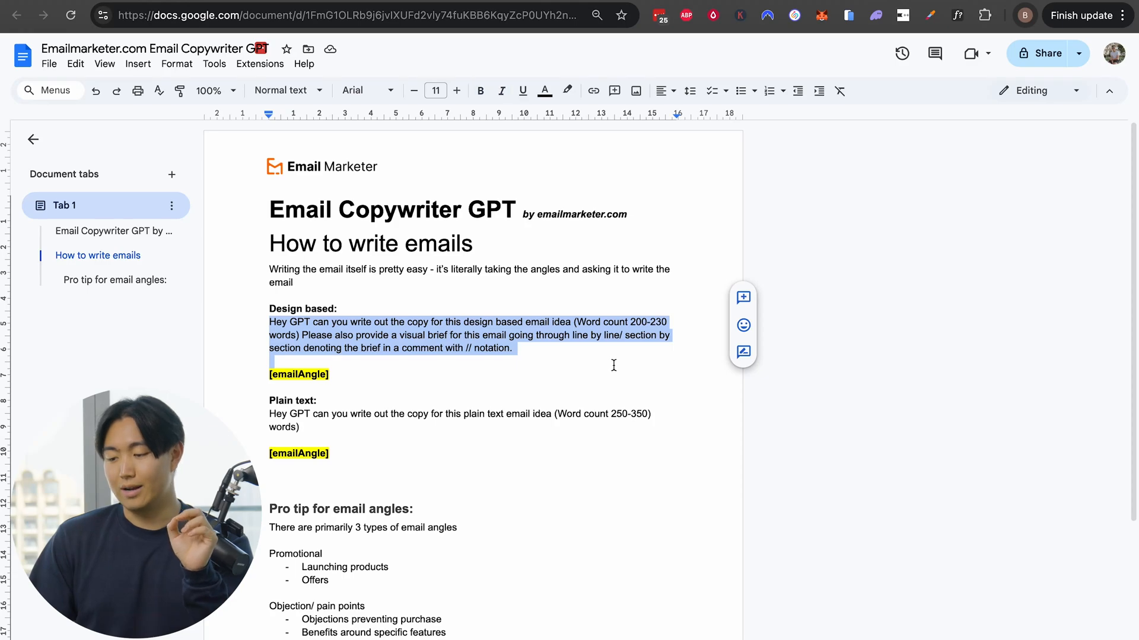
click(267, 414)
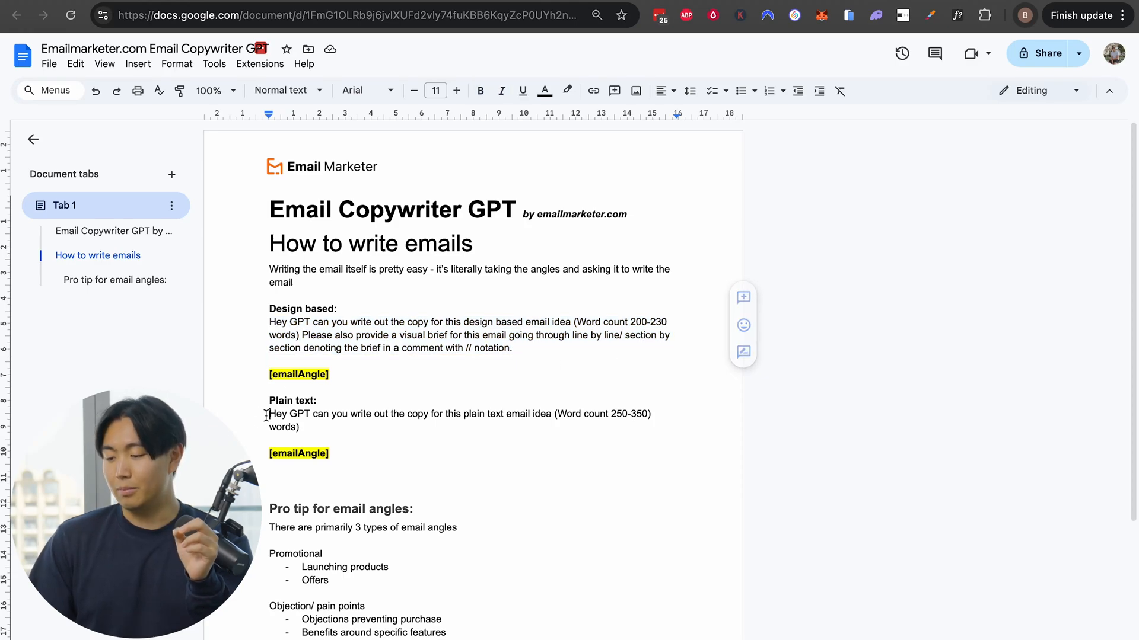
drag(269, 414, 300, 427)
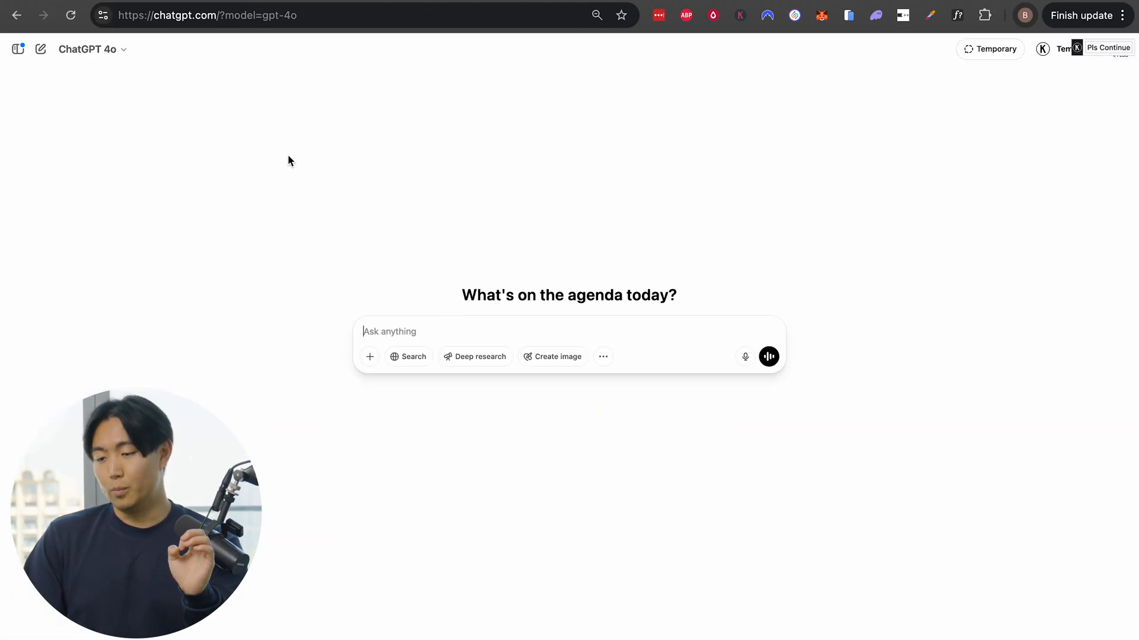
mouse_move(417, 287)
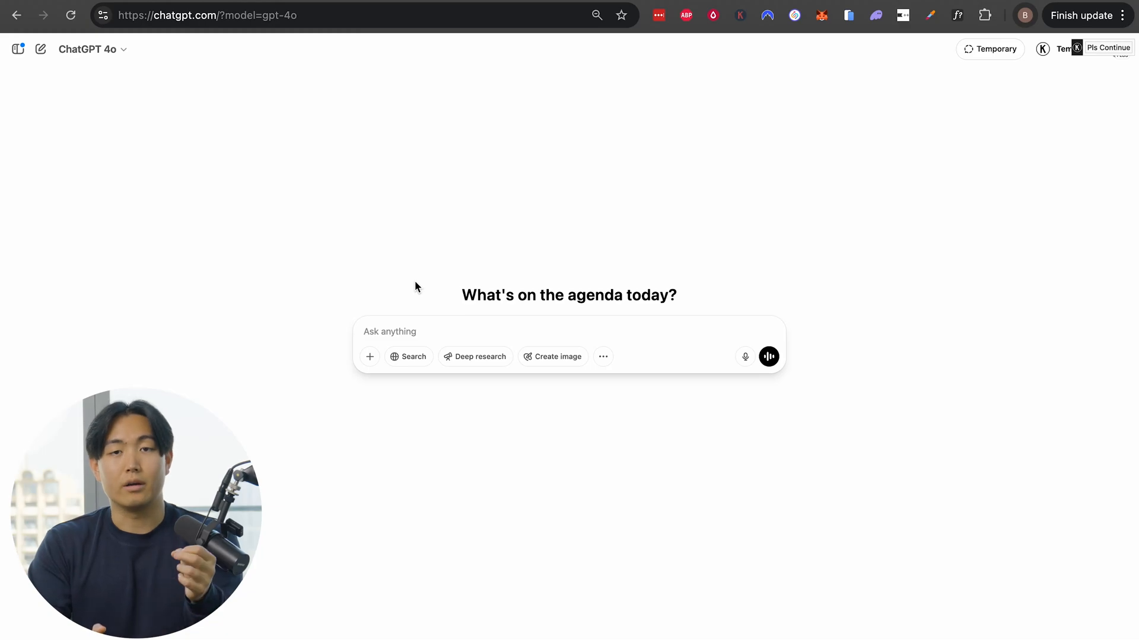
text(Hey can you research this product looking at the pain points it targets, target audience etc.)
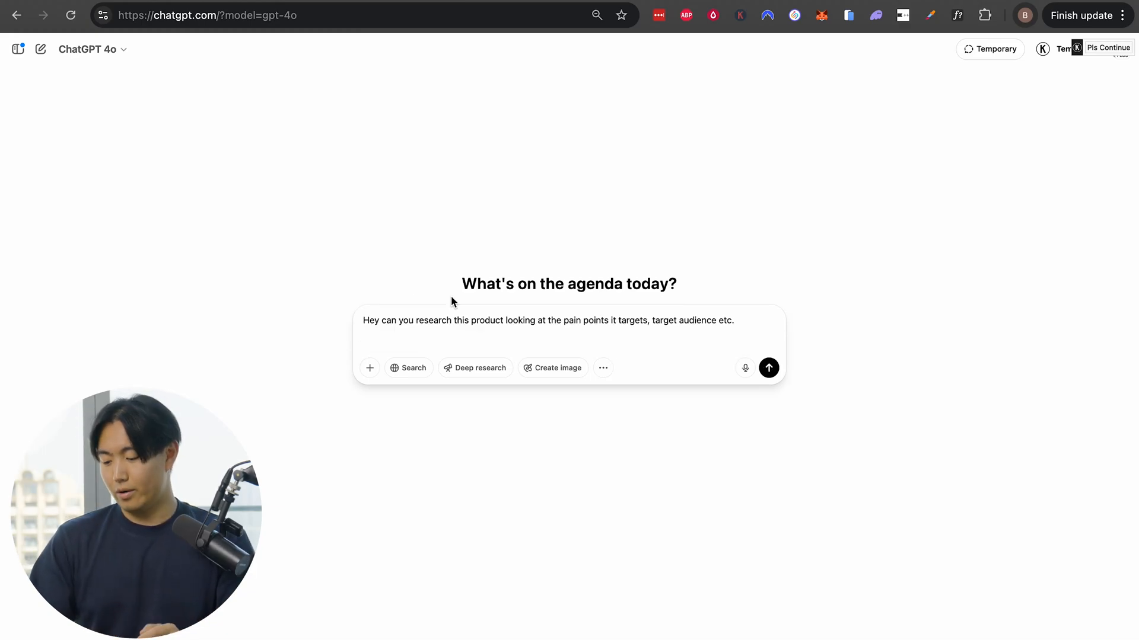
text(https://theoodie.com/)
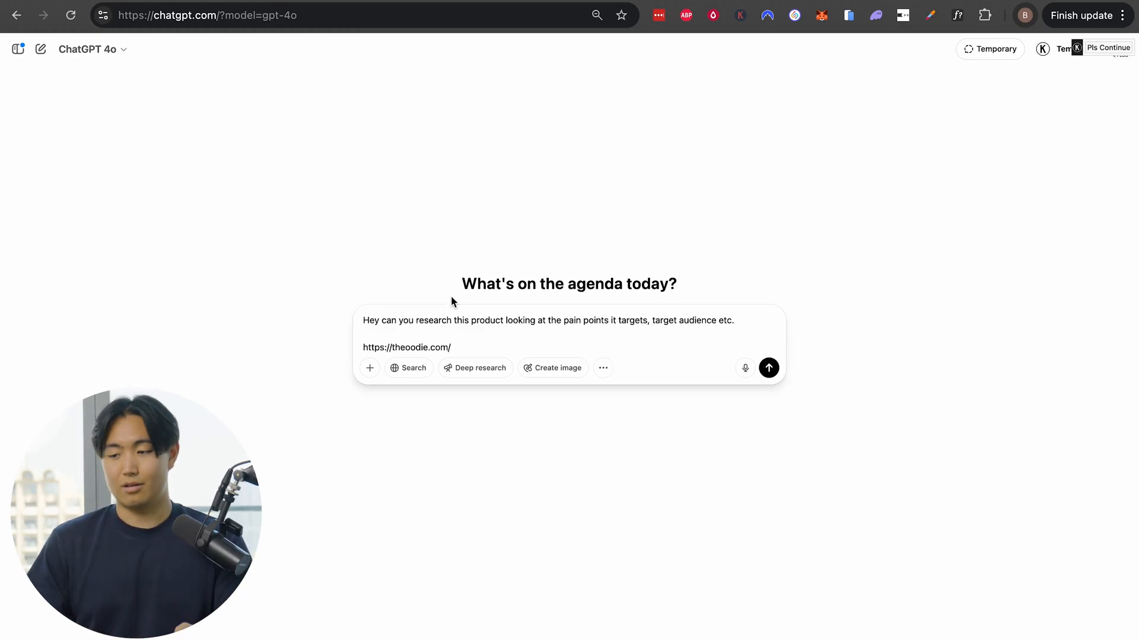
click(768, 368)
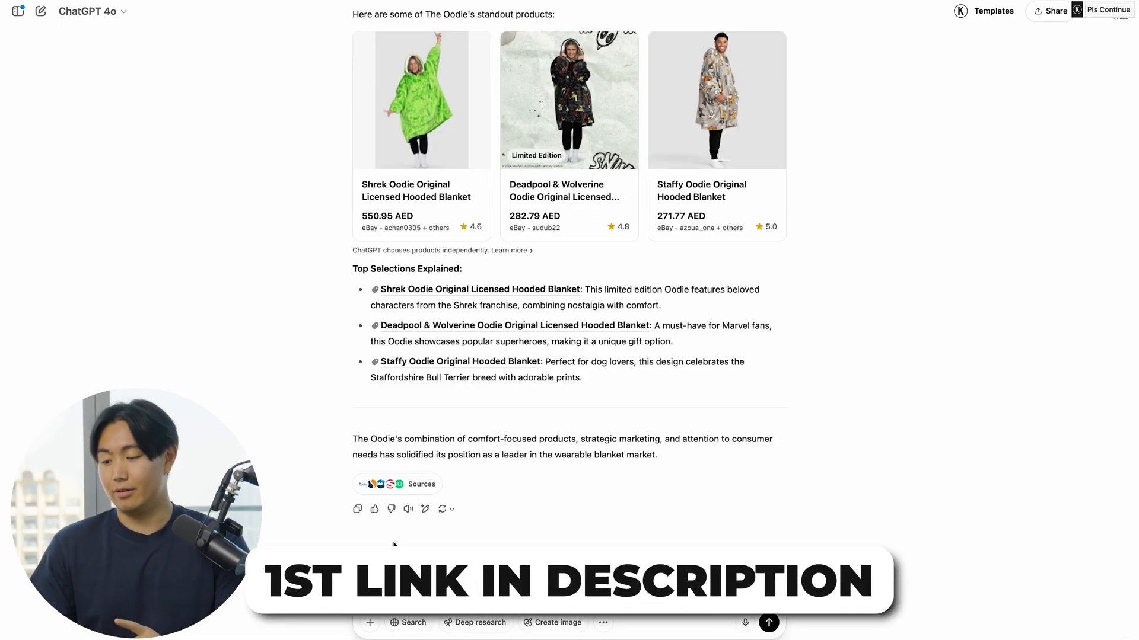
- Draft the design-based email prompt (200-230 words, visual brief) while reviewing the Oodie research reply
text(Hey GPT can you write out the copy for this design based email idea (Word count 200-230 words) Please also provide a visual brief for this email going through line by line/ section by section denoting the brief in a comment with // notation.)
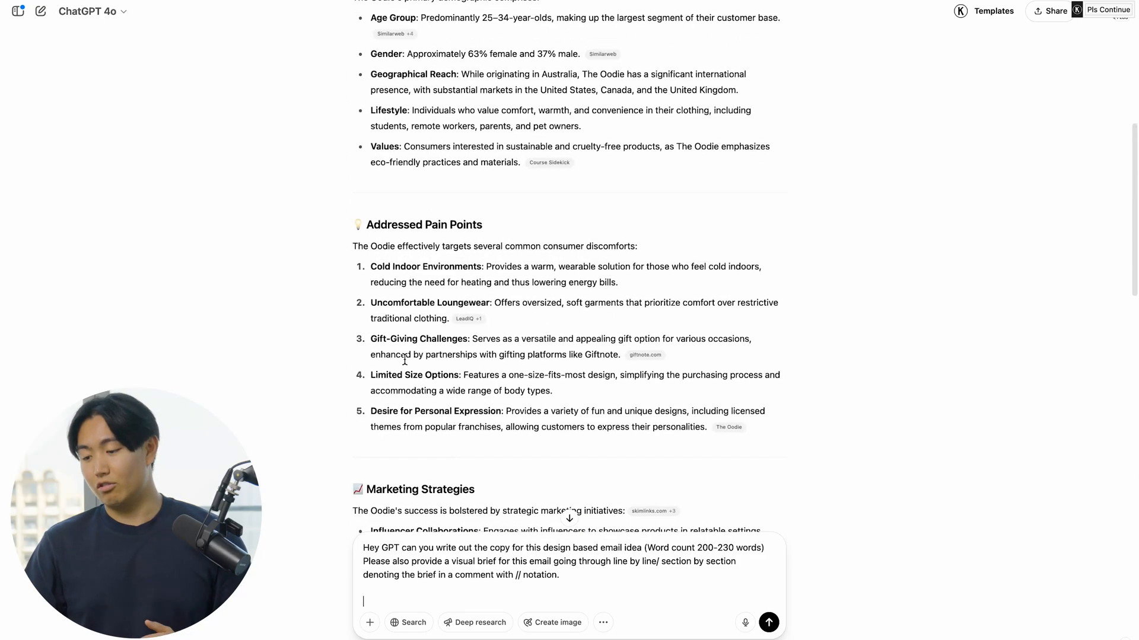
scroll(down, 3)
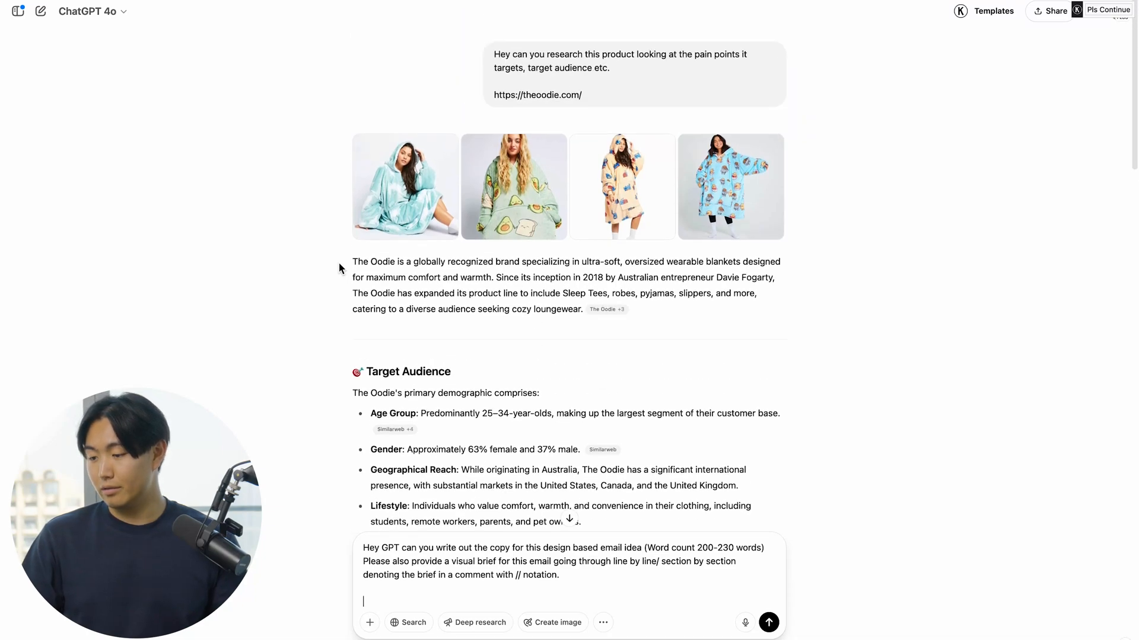
scroll(down, 3)
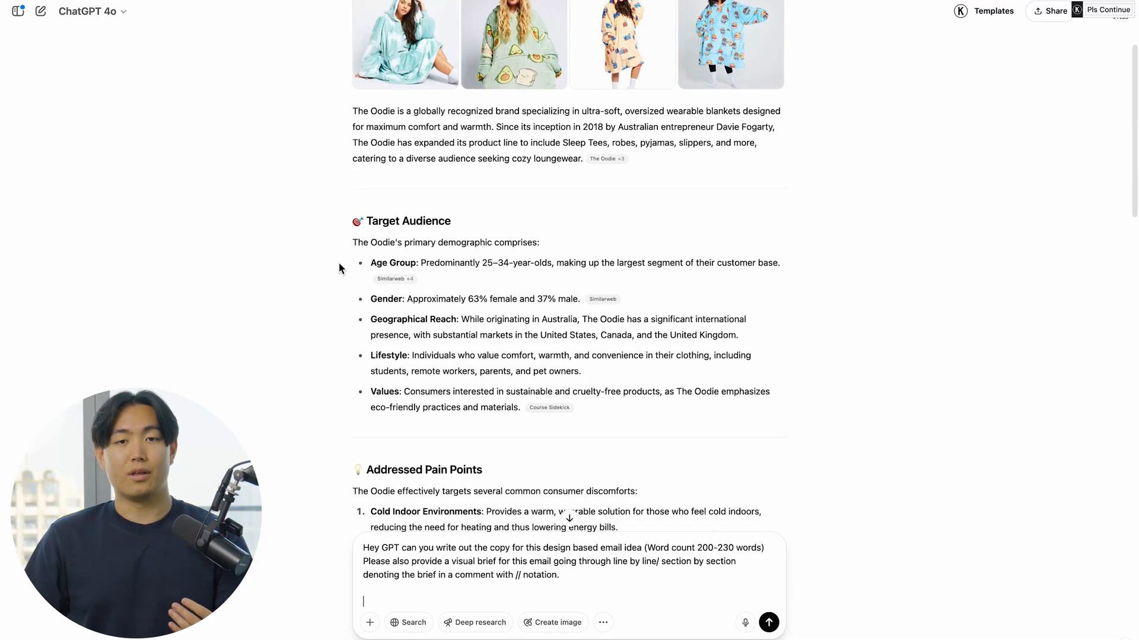
scroll(down, 3)
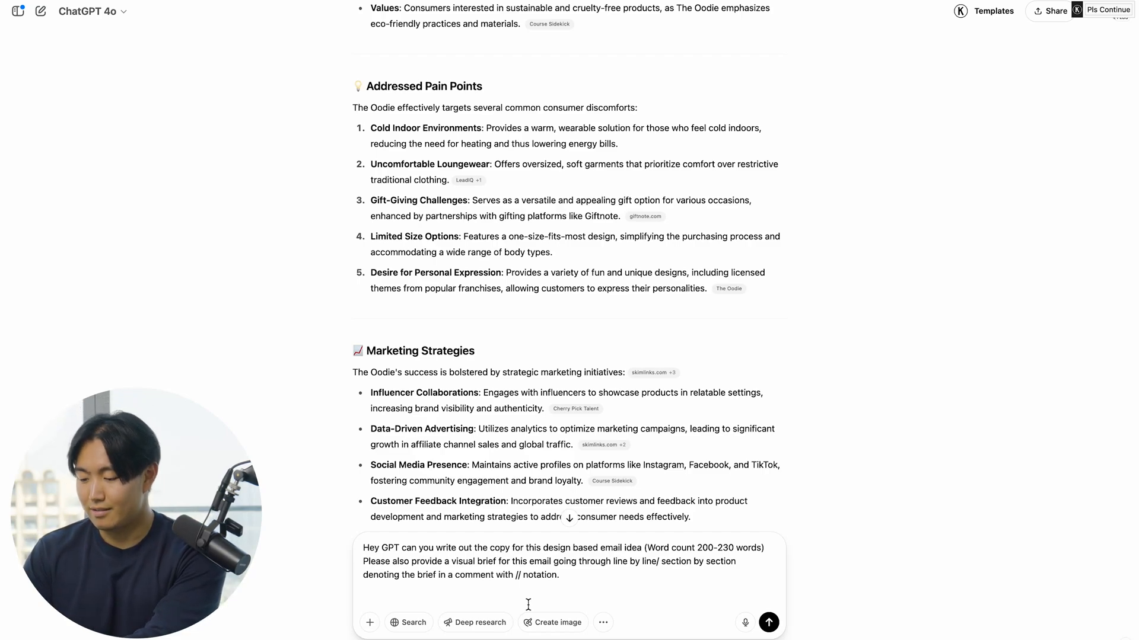
- Add an objection-handling angle on limited sizing for whole-family matching sets and send it
text(An objection handling email around limited sizing options when trying to gift a whole family matching sets)
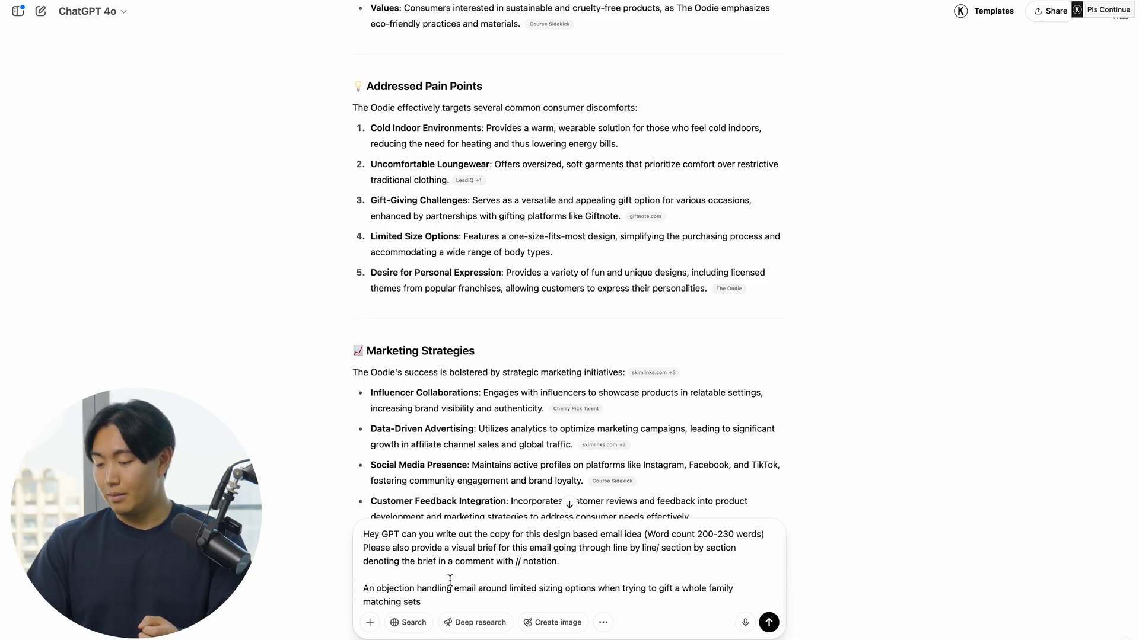
drag(441, 589, 587, 588)
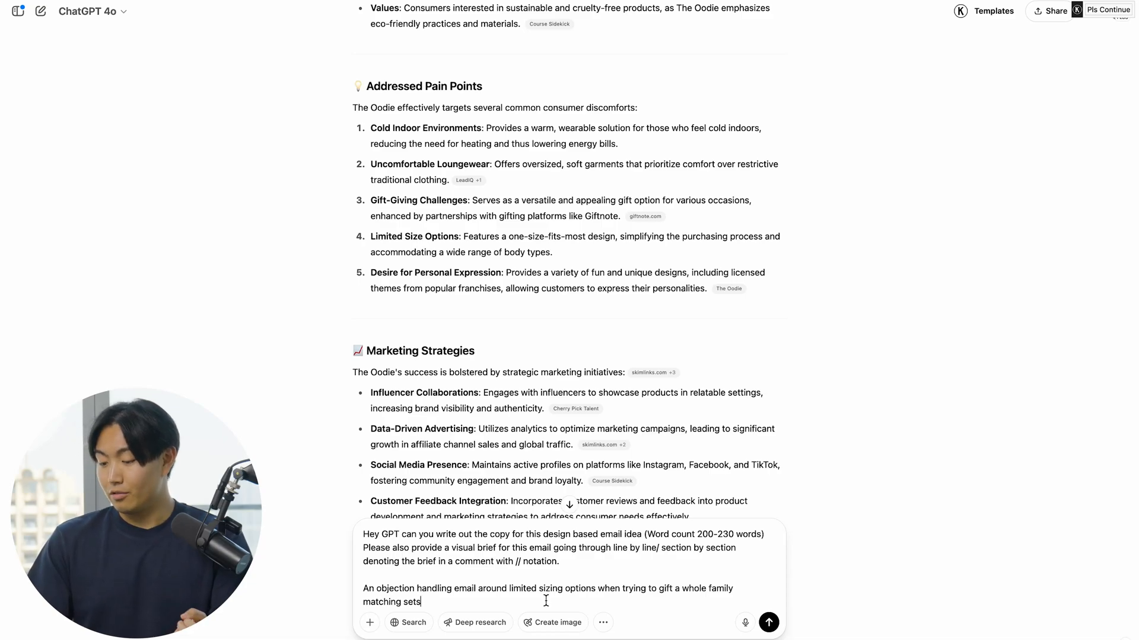
click(767, 622)
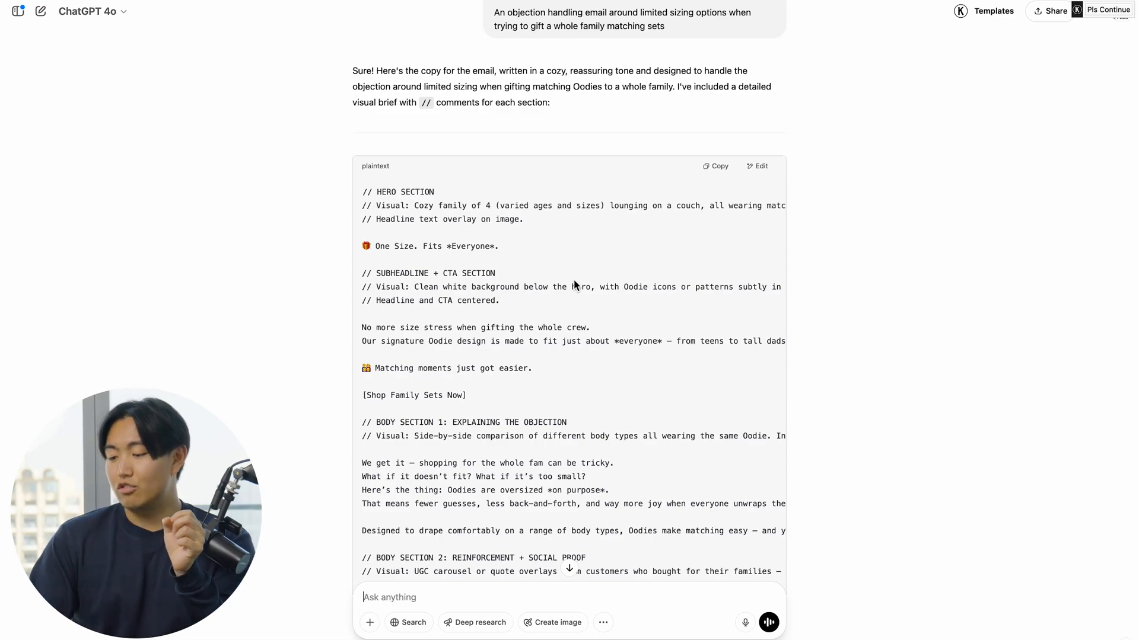
- Review the generated email copy with // visual brief comments down to the social proof and second CTA
scroll(down, 3)
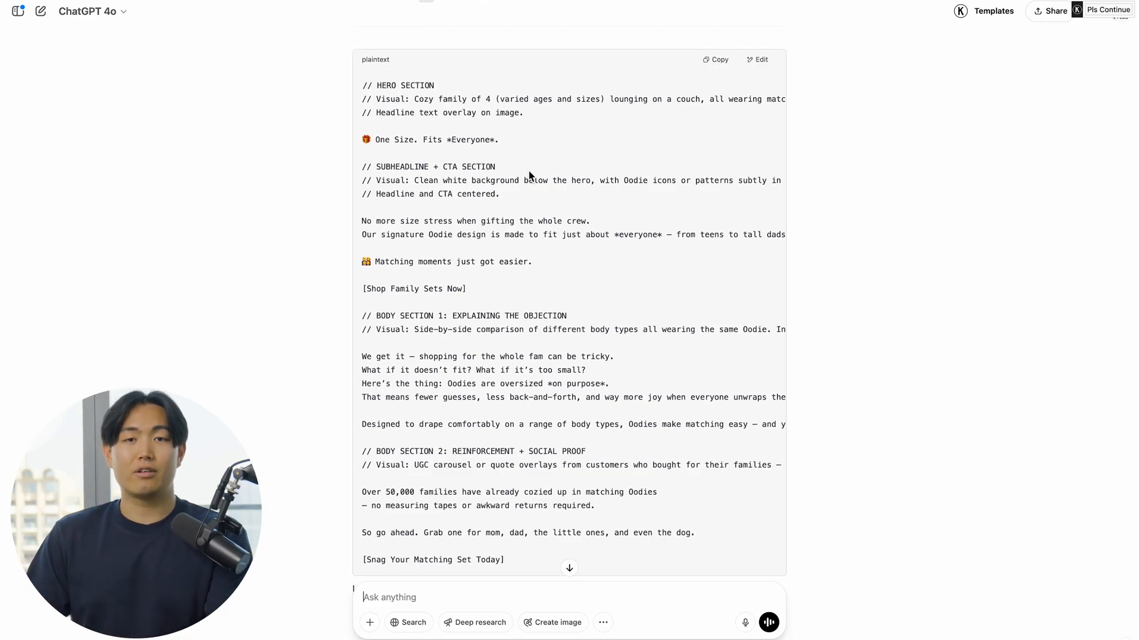
mouse_move(383, 132)
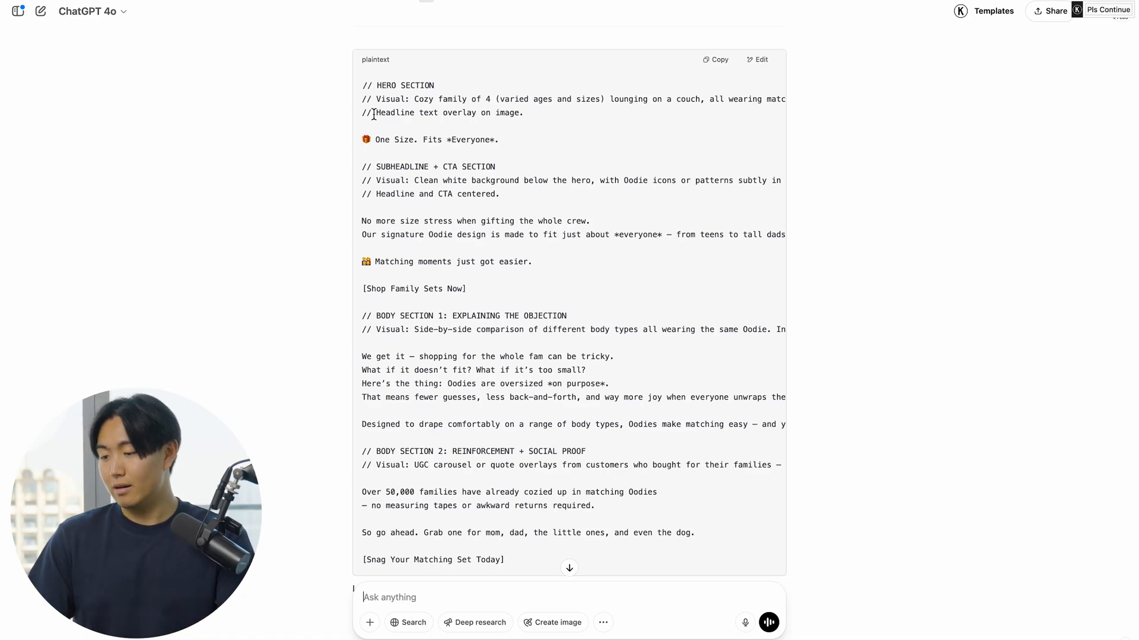
scroll(down, 3)
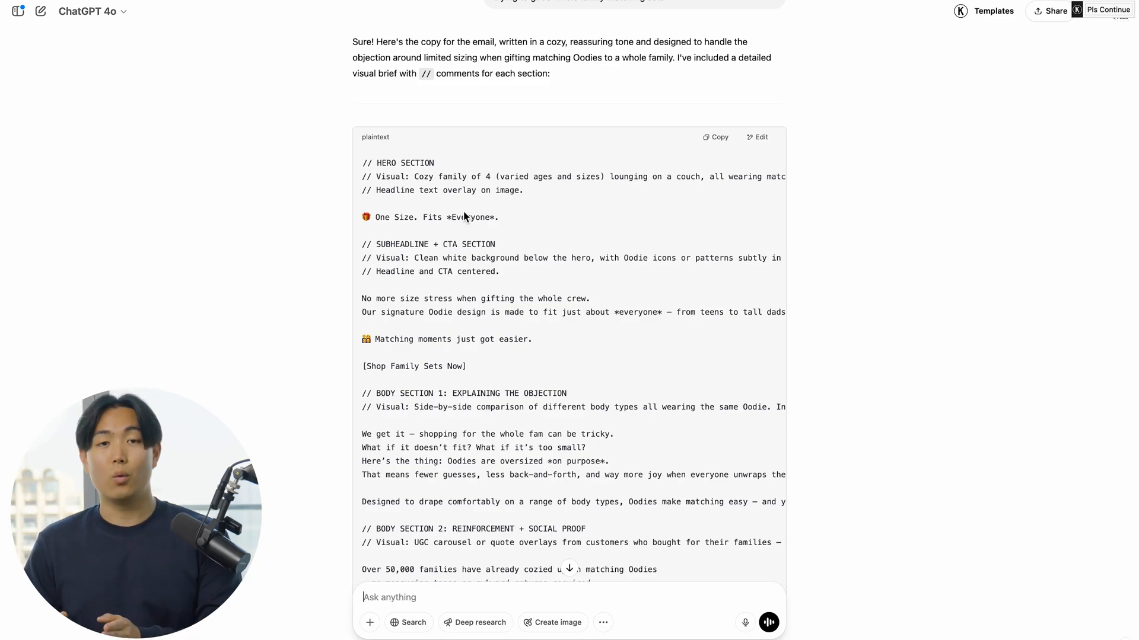
scroll(down, 3)
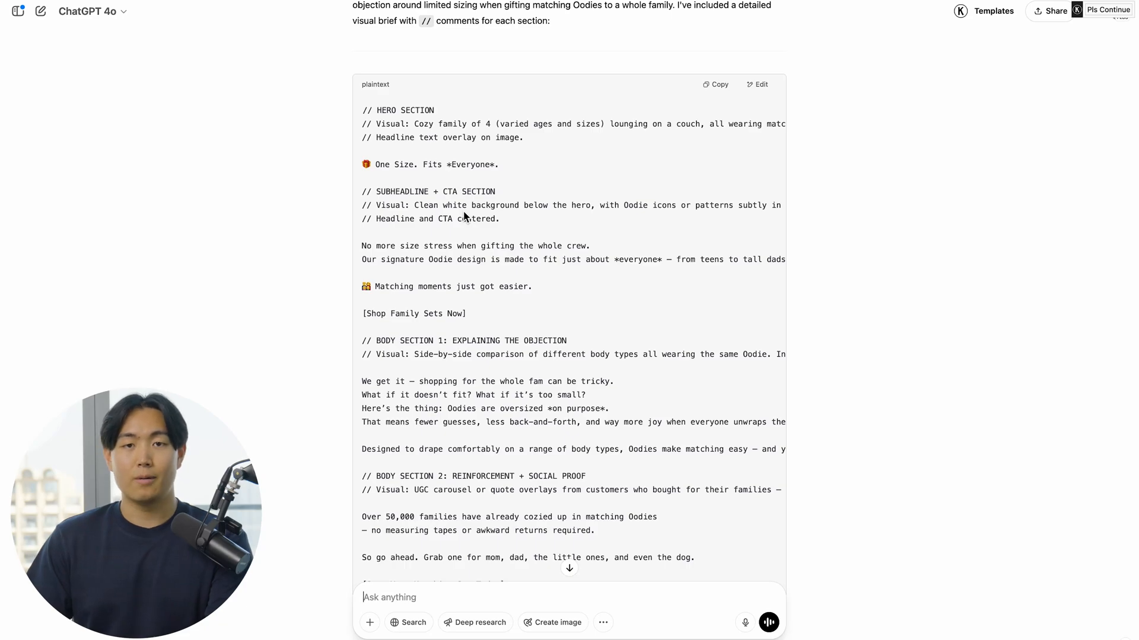
scroll(down, 3)
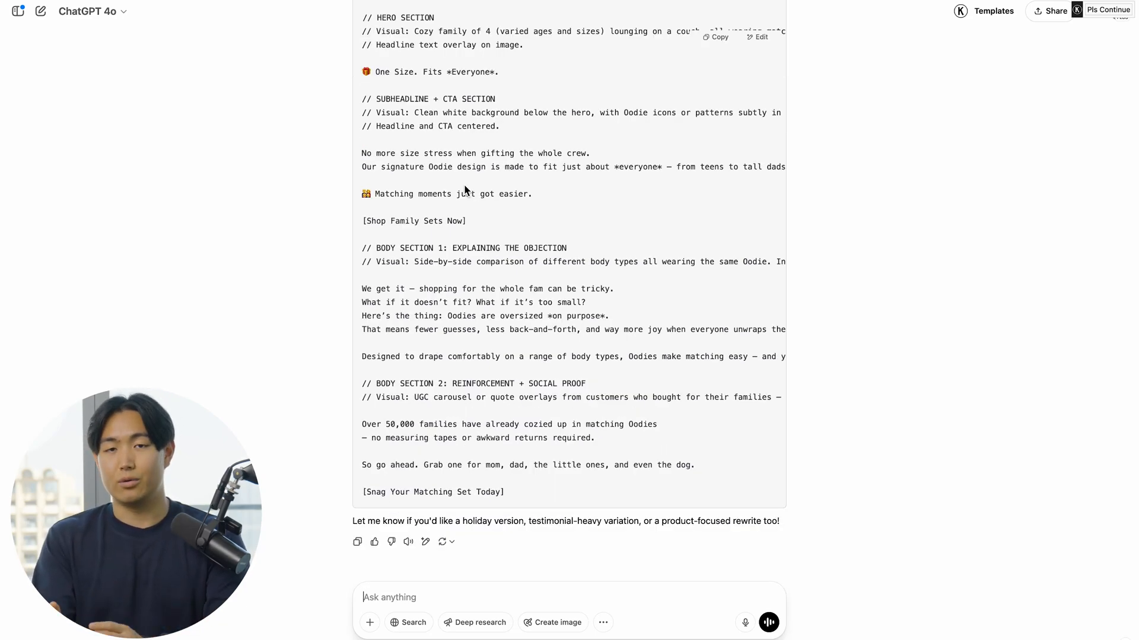
scroll(down, 3)
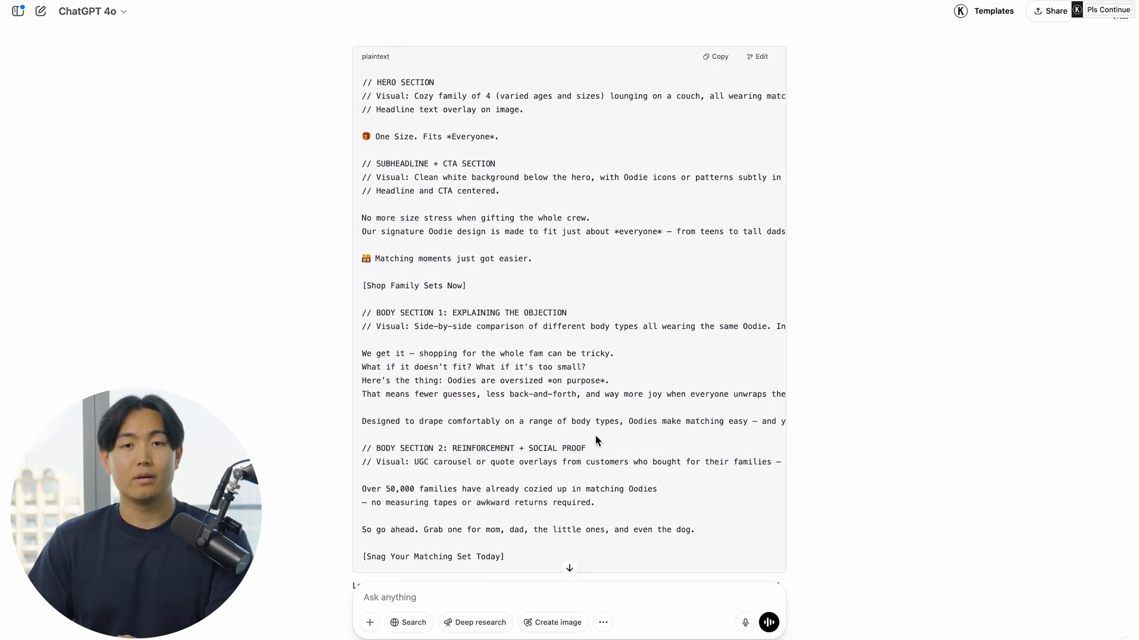
mouse_move(501, 340)
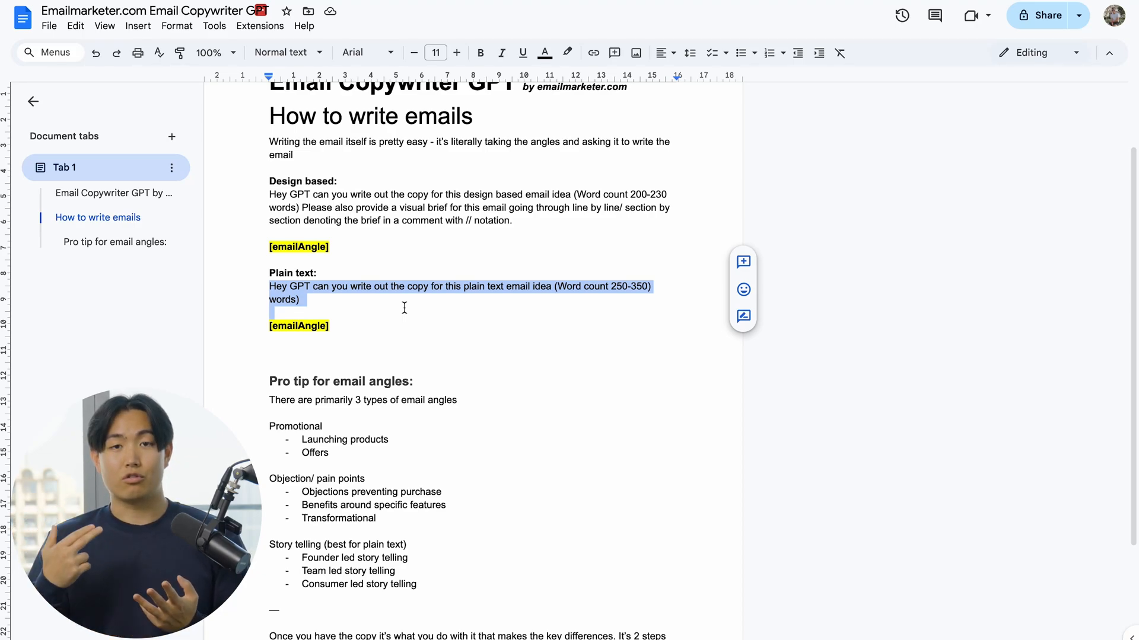
- Review the plain-text email prompt and email-angle pro tip in the Google Docs guide
scroll(down, 3)
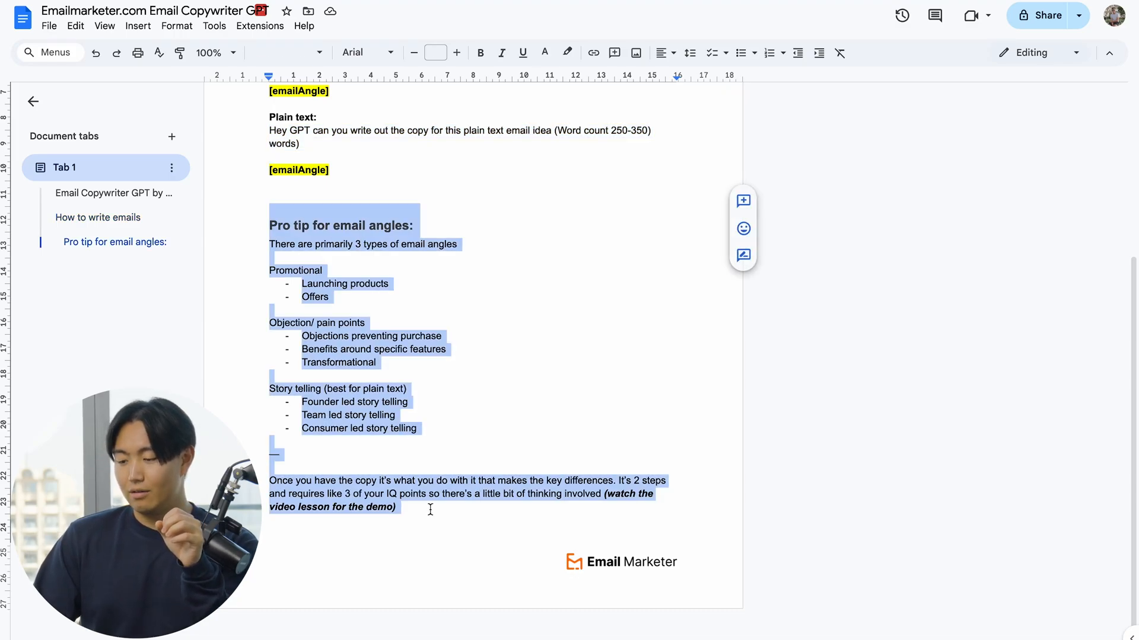
mouse_move(448, 448)
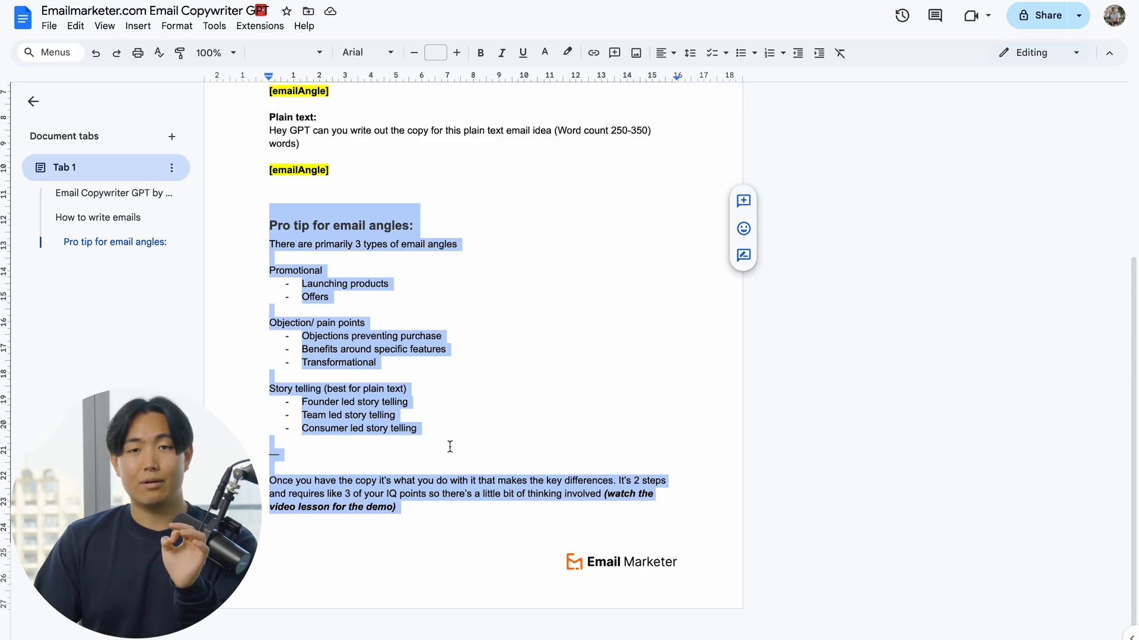
click(449, 447)
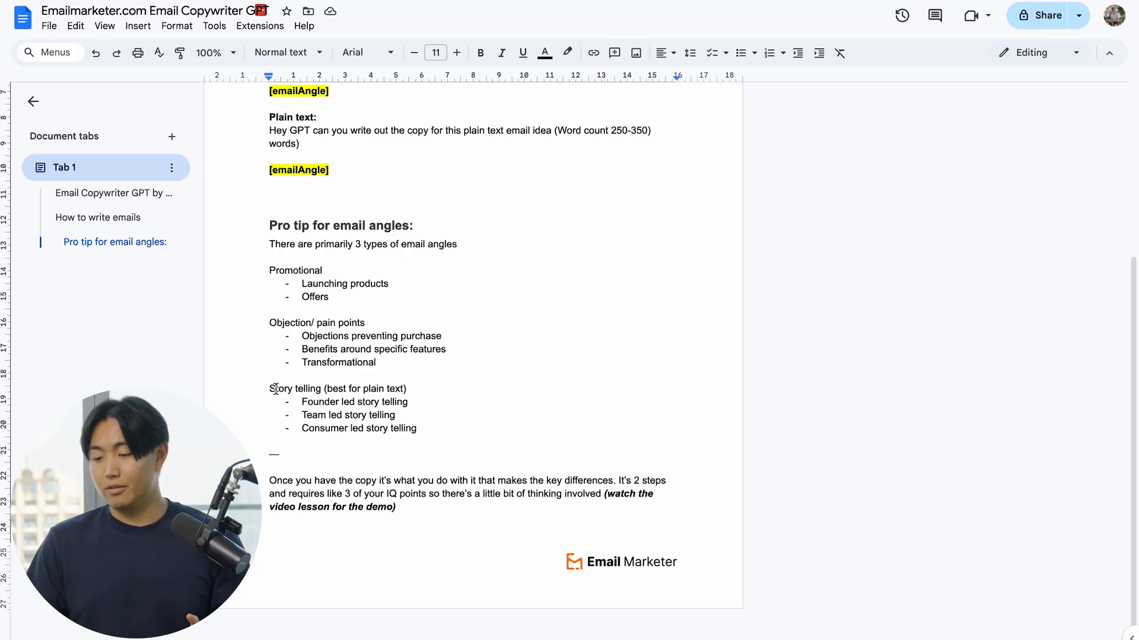
drag(270, 389, 421, 428)
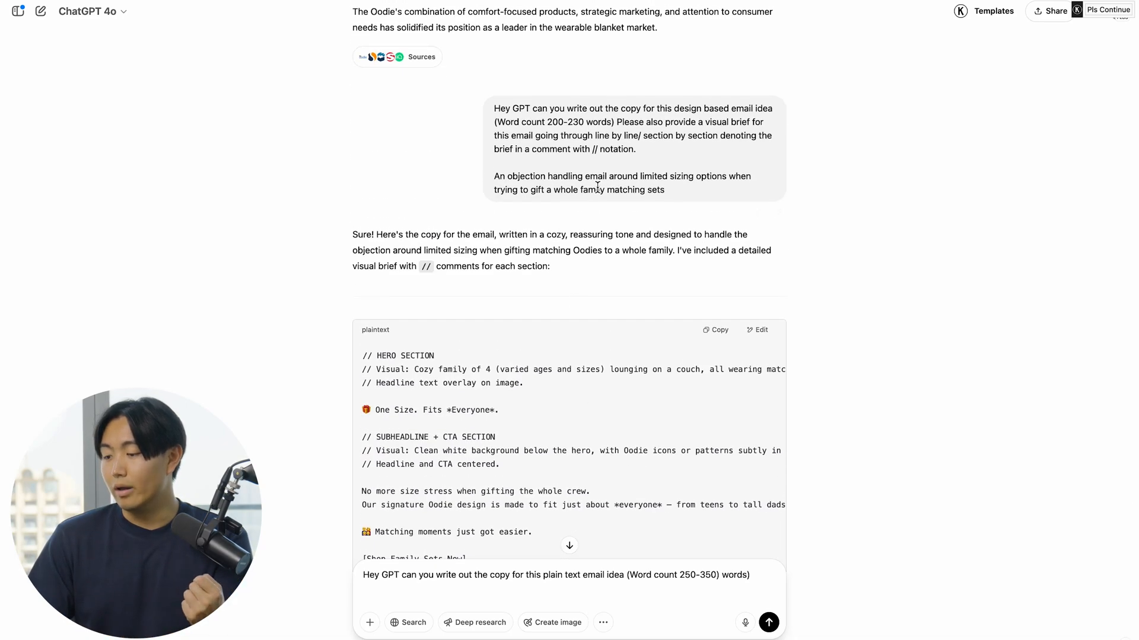
- Send the plain-text storytelling request for a promotional avocado Oodie email from a fictional customer
scroll(down, 3)
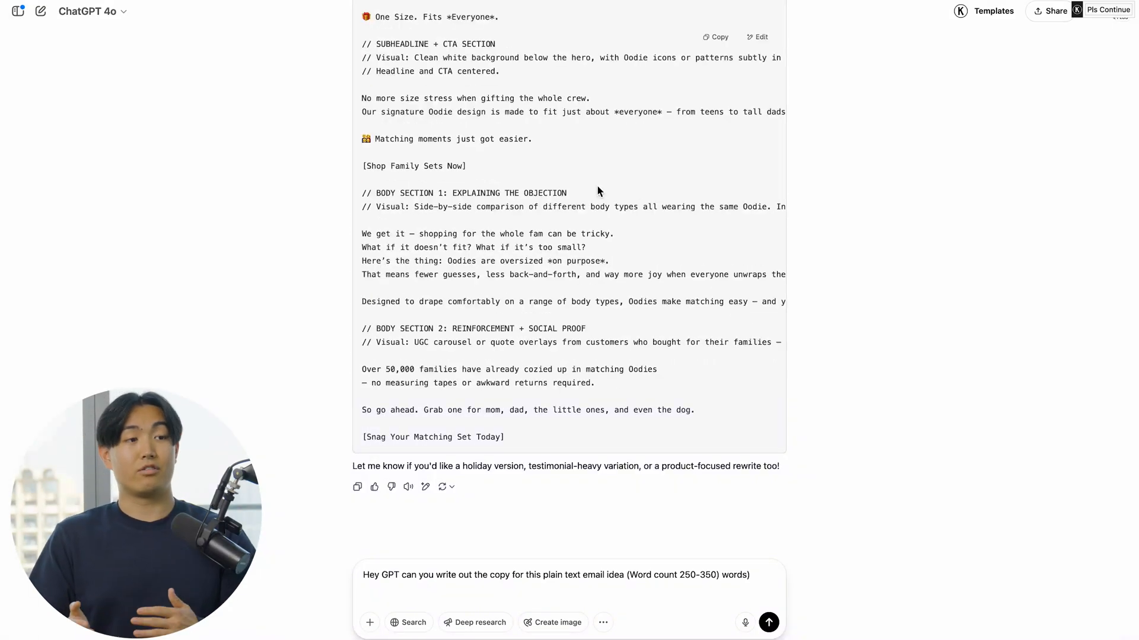
click(768, 622)
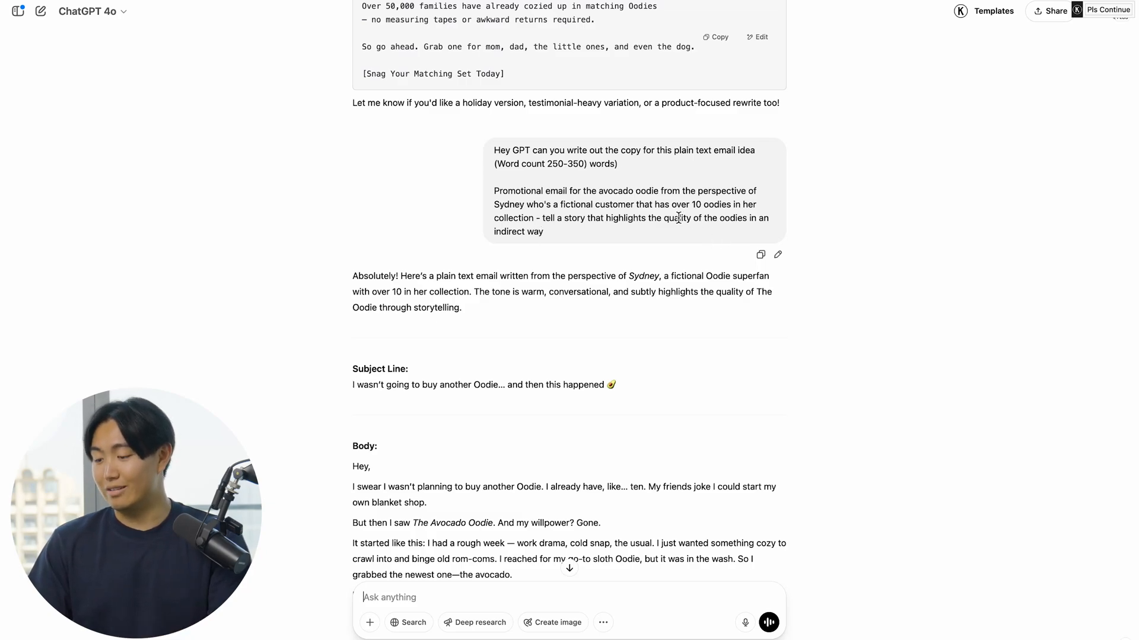
drag(678, 218, 544, 231)
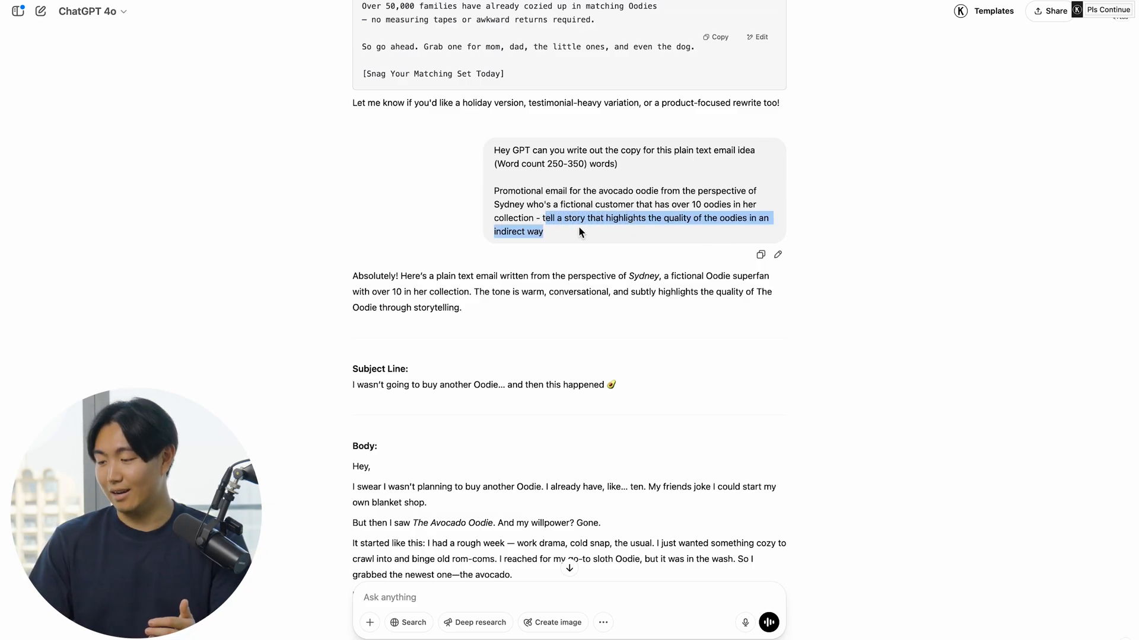
mouse_move(598, 237)
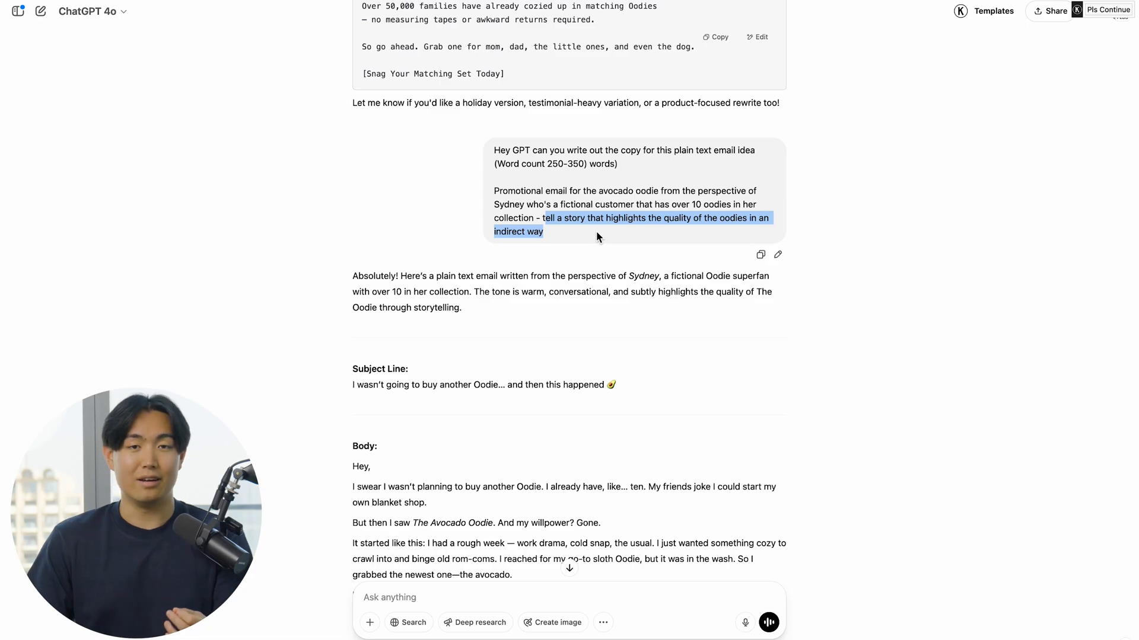
scroll(down, 3)
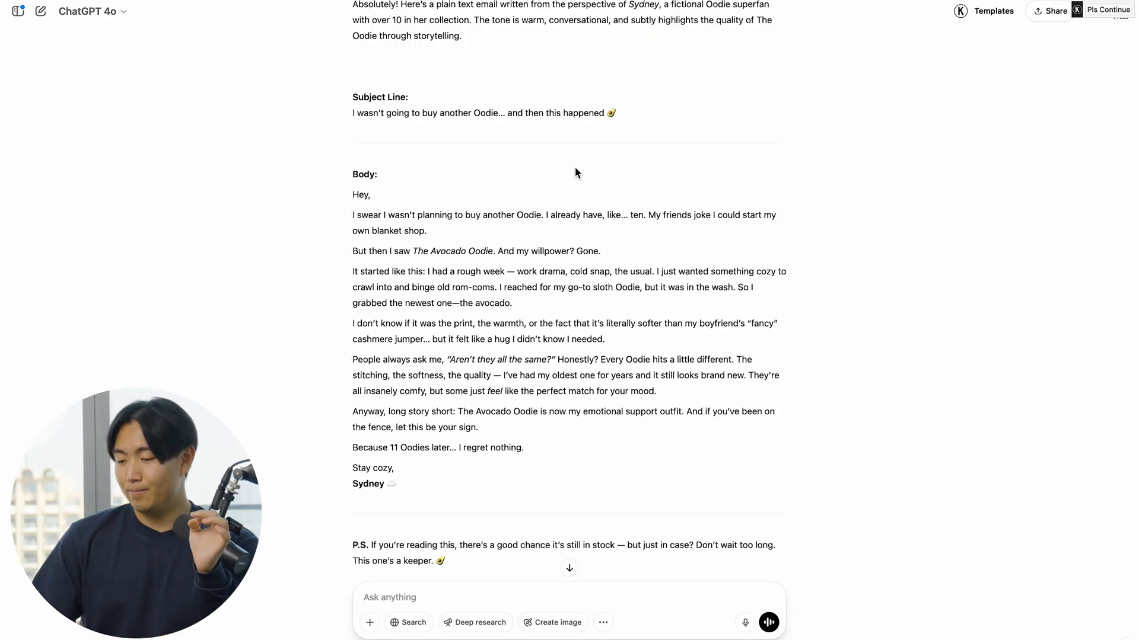
scroll(down, 3)
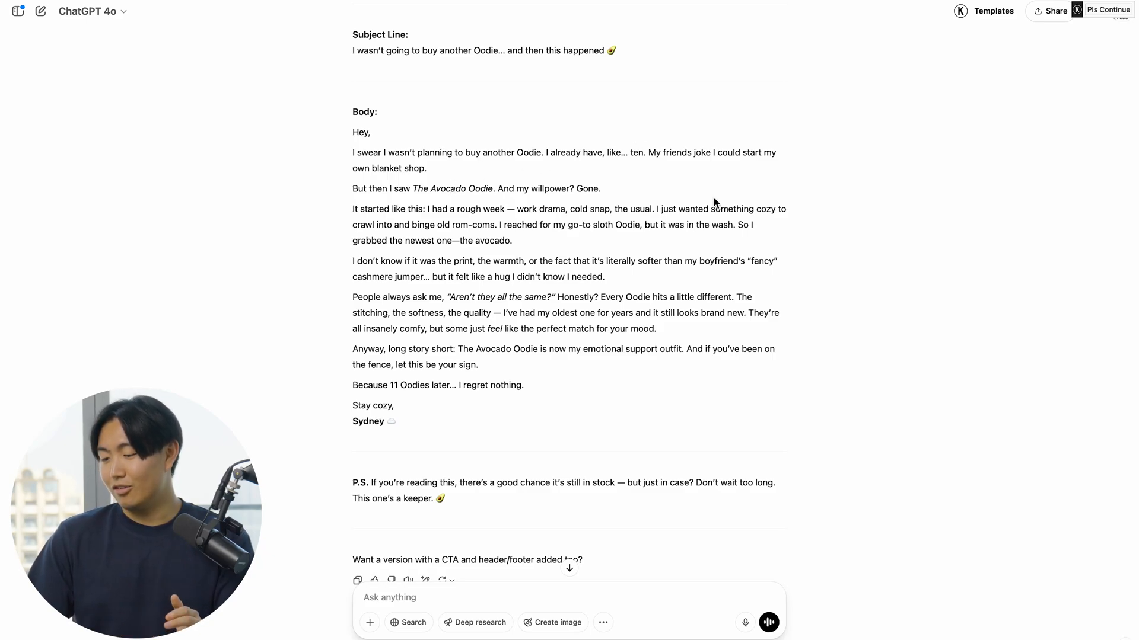
- Select the storytelling email body from 'Hey,' through the signature line for copying
drag(421, 188, 511, 241)
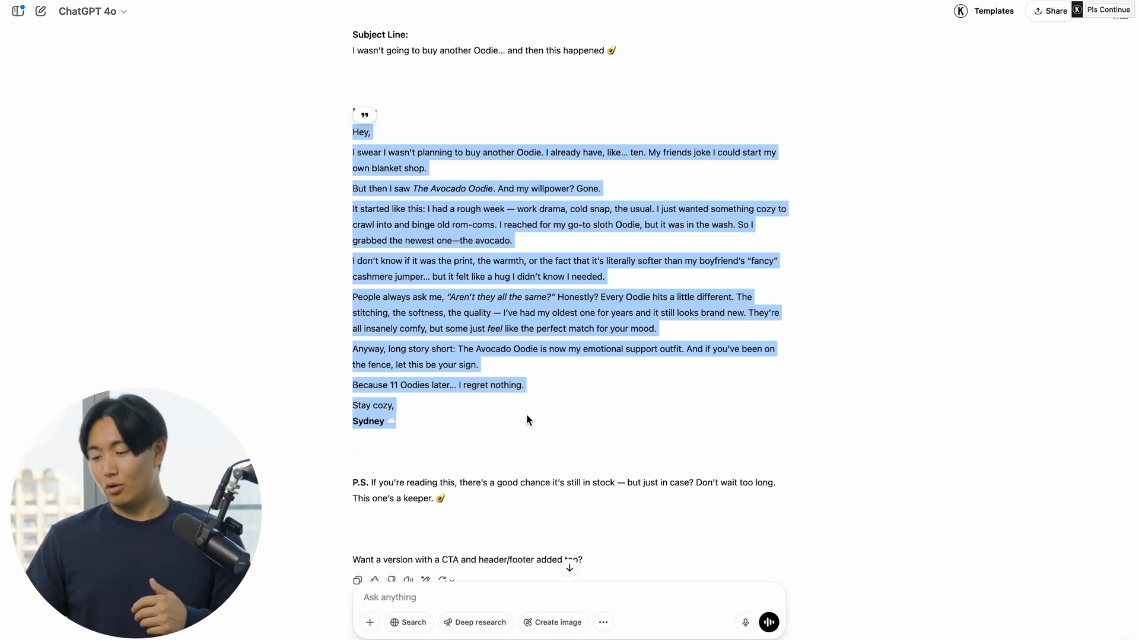
mouse_move(340, 129)
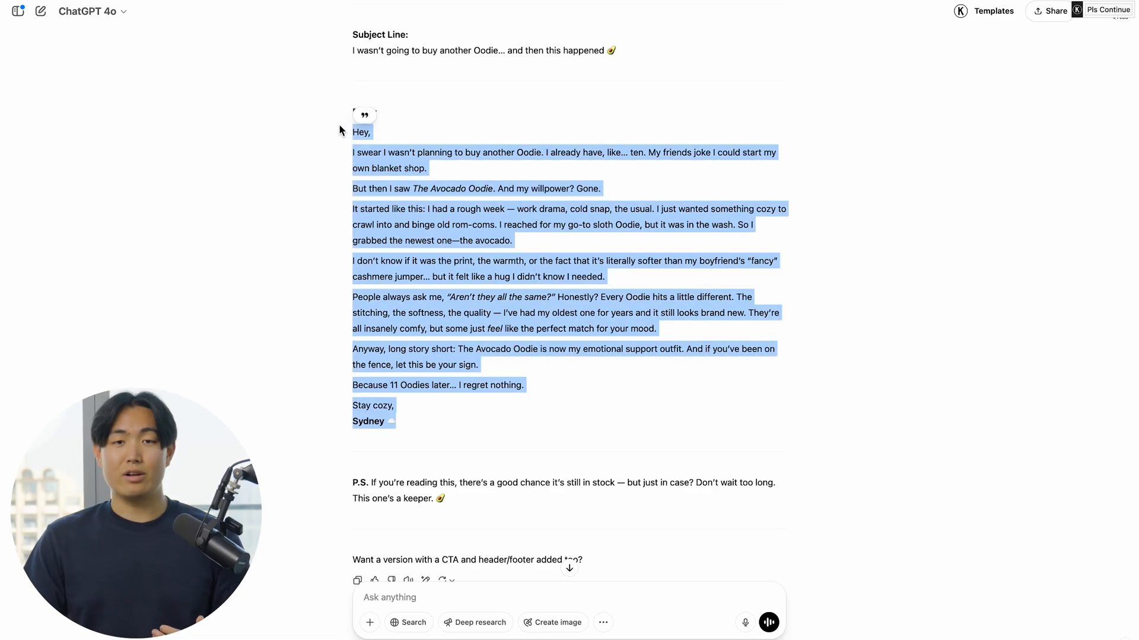